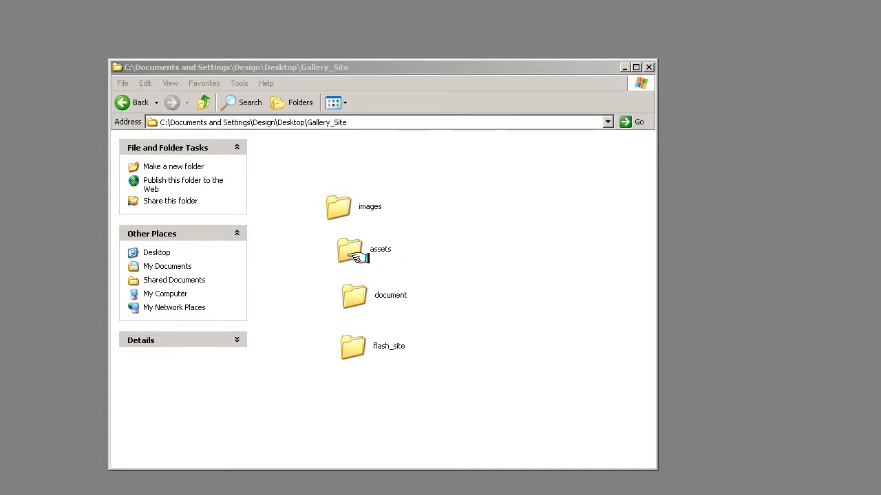
# Step: Open the Gallery_Site assets folder and show its files as thumbnail previews
pyautogui.doubleClick(351, 249)
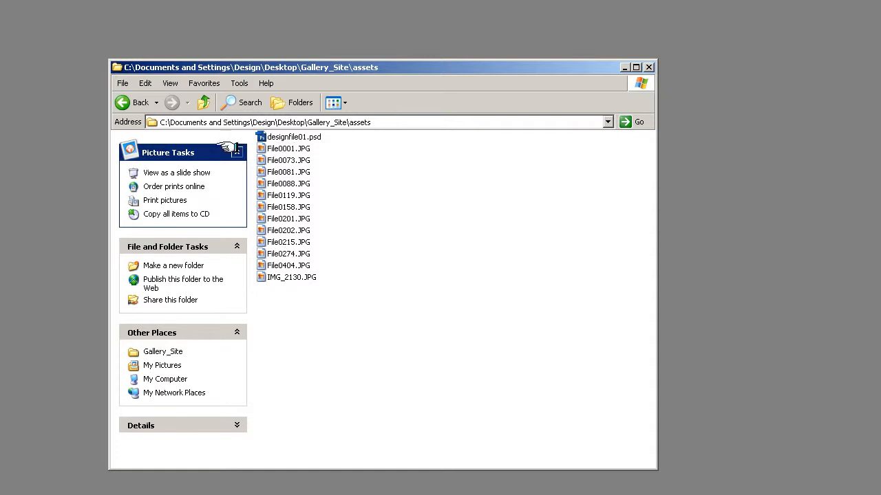
pyautogui.click(170, 83)
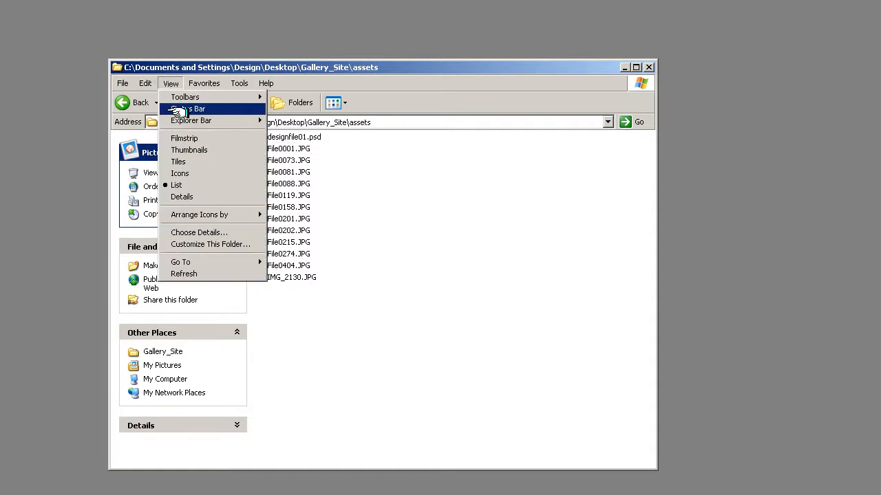
pyautogui.click(189, 150)
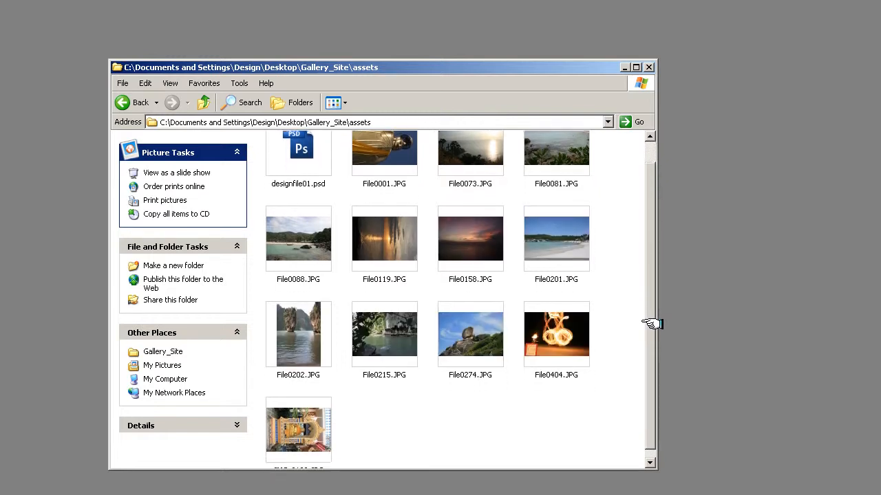
# Step: Scroll through the thumbnails and select the shrine photo IMG_2130.JPG
pyautogui.scroll(3)
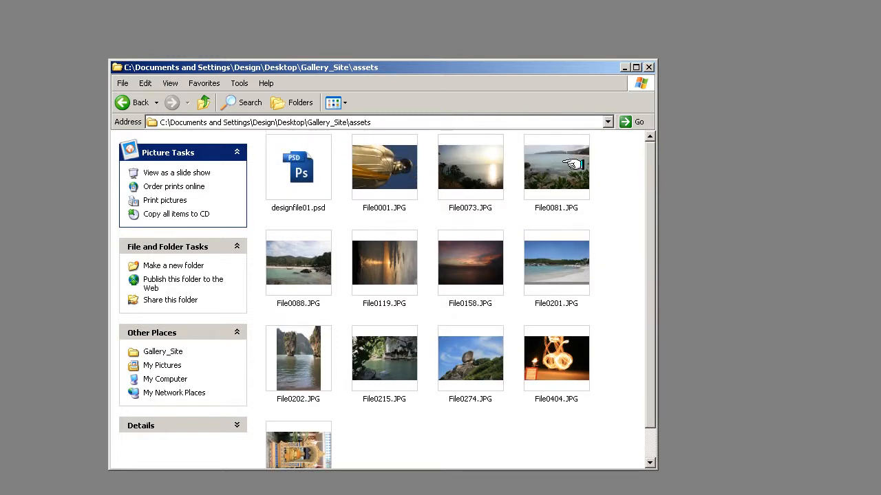
pyautogui.moveTo(289, 440)
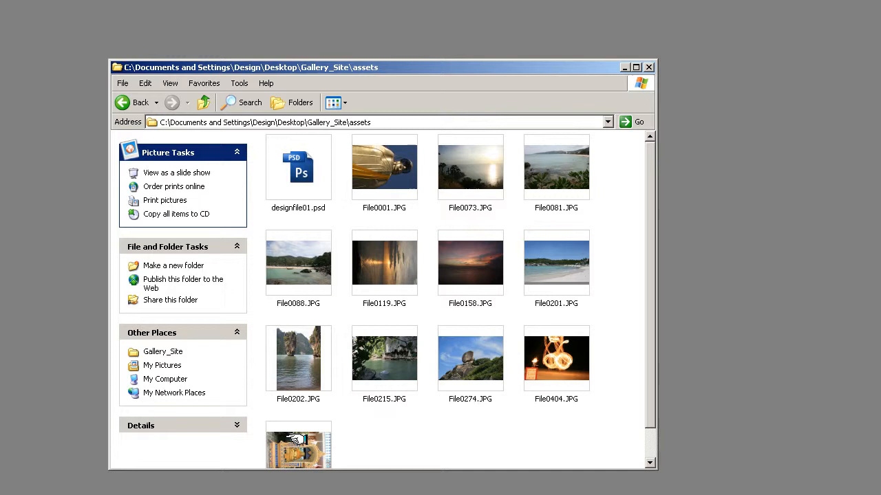
pyautogui.scroll(-3)
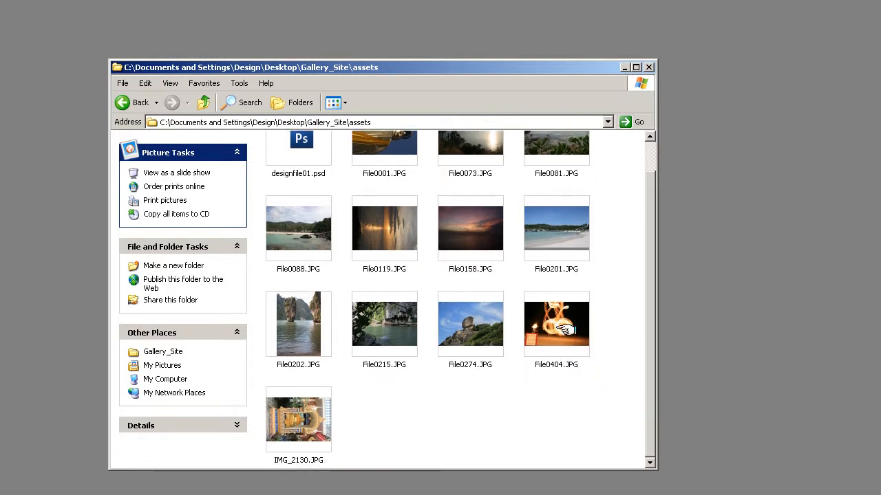
pyautogui.moveTo(556, 319)
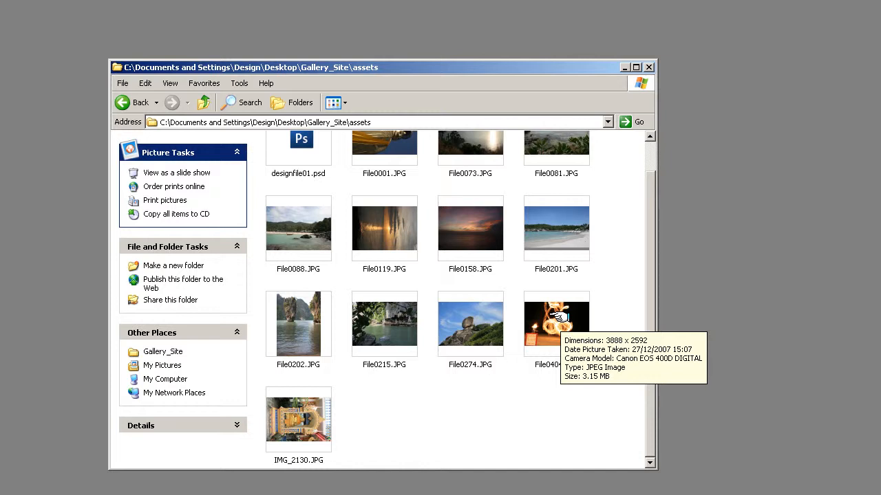
pyautogui.moveTo(548, 335)
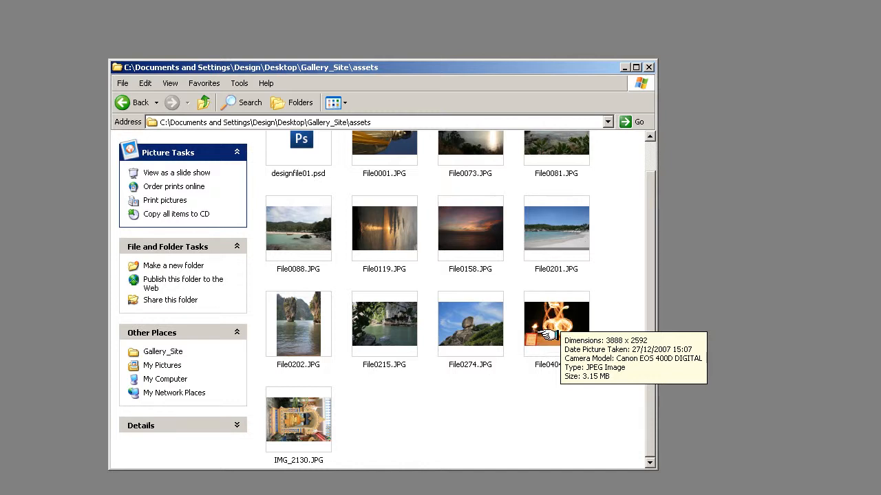
pyautogui.moveTo(548, 330)
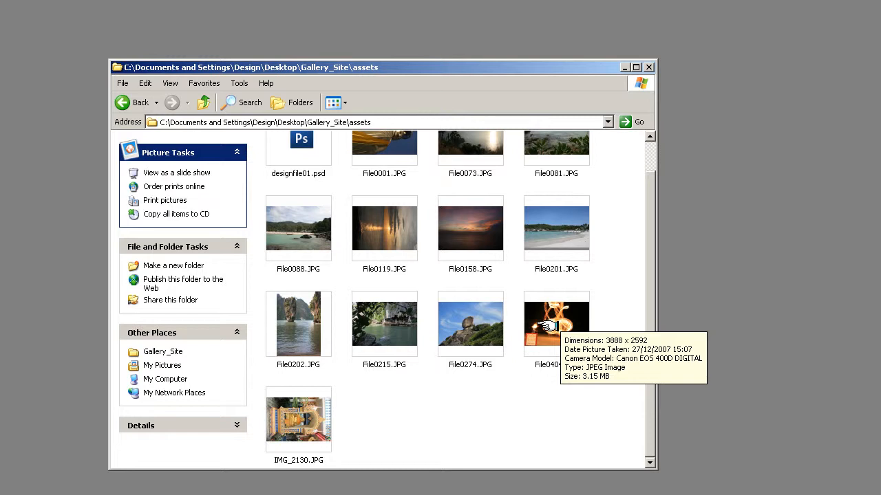
pyautogui.moveTo(282, 420)
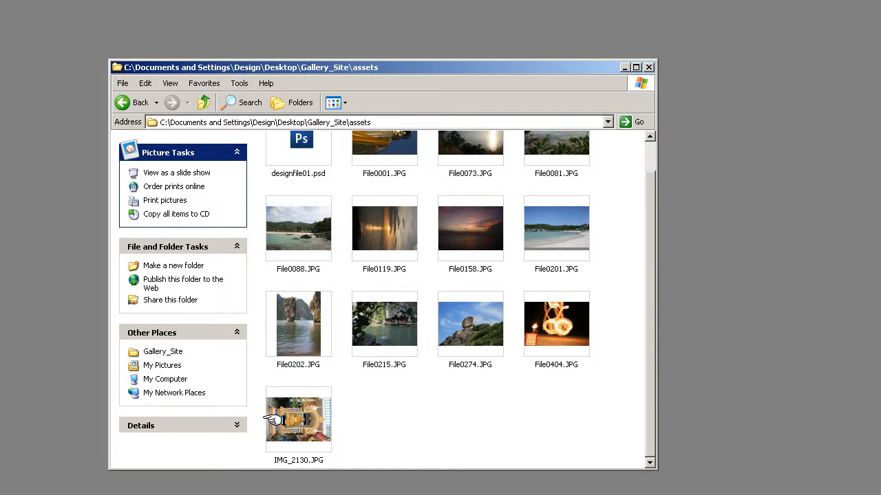
pyautogui.click(297, 419)
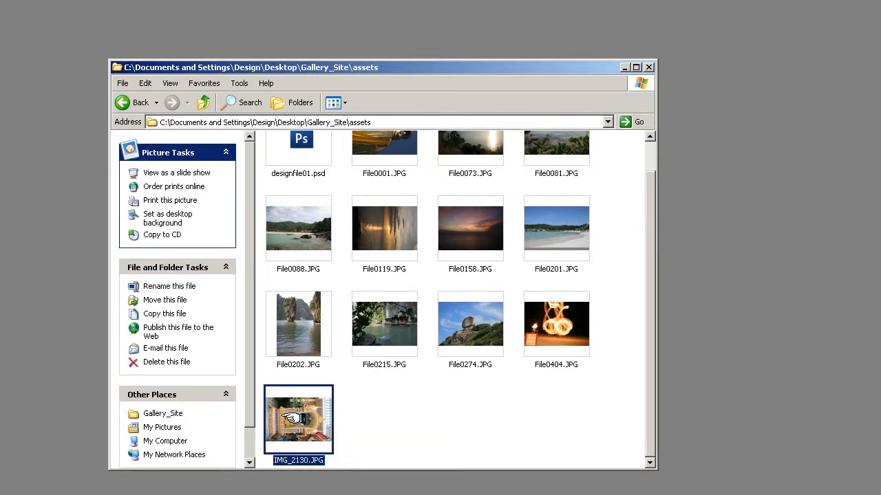
# Step: Open IMG_2130.JPG in Photoshop and convert its locked Background into editable Layer 0
pyautogui.doubleClick(297, 144)
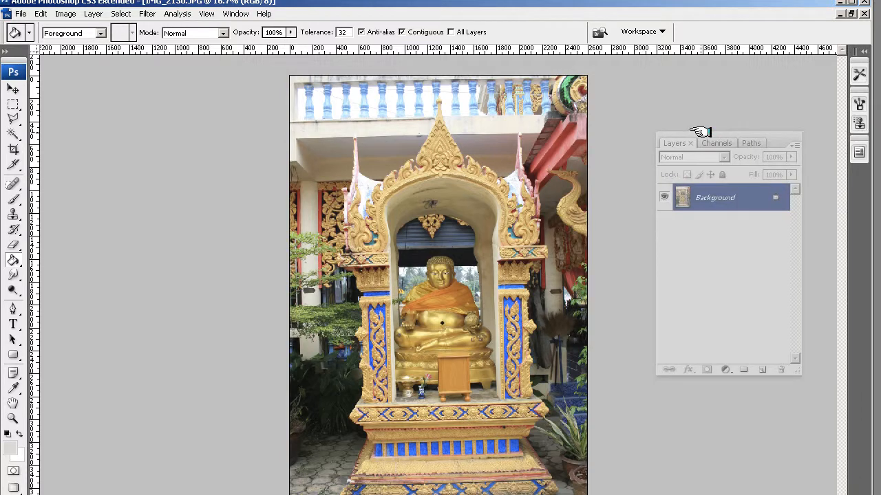
pyautogui.doubleClick(714, 198)
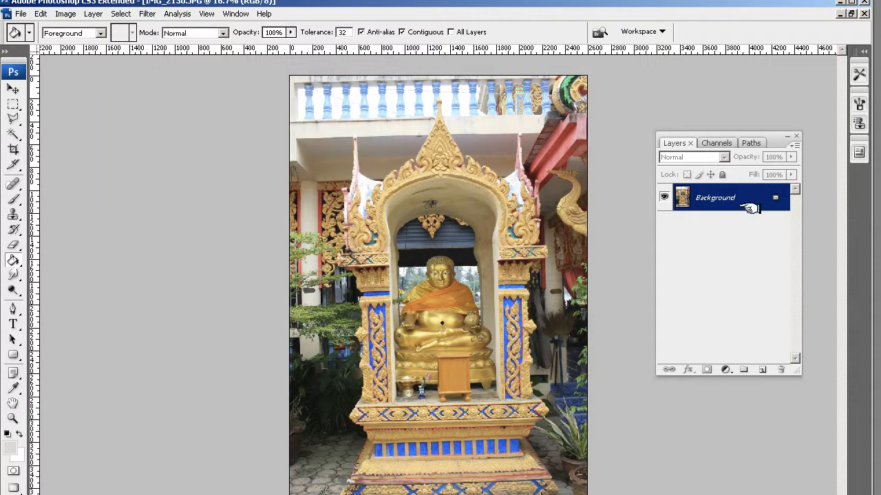
pyautogui.doubleClick(714, 198)
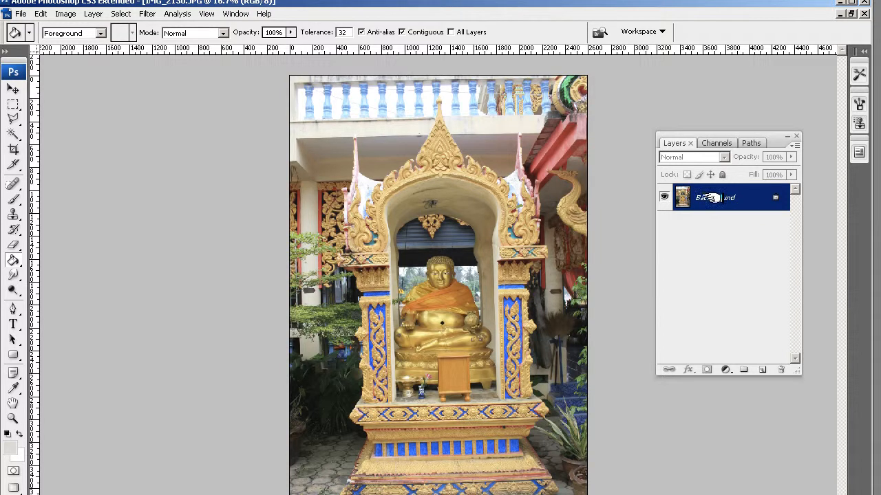
pyautogui.doubleClick(729, 198)
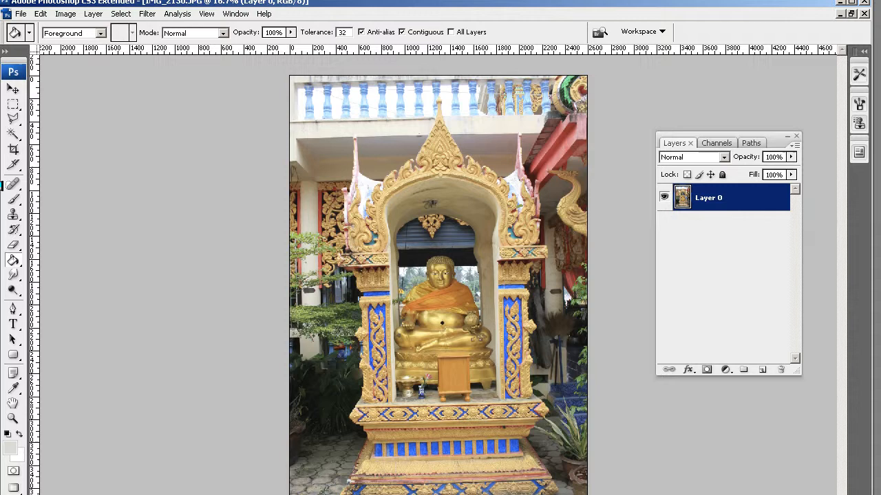
# Step: Delete a small top-left balustrade patch to transparency, then reach the selection feather setting
pyautogui.moveTo(323, 89); pyautogui.dragTo(369, 117)
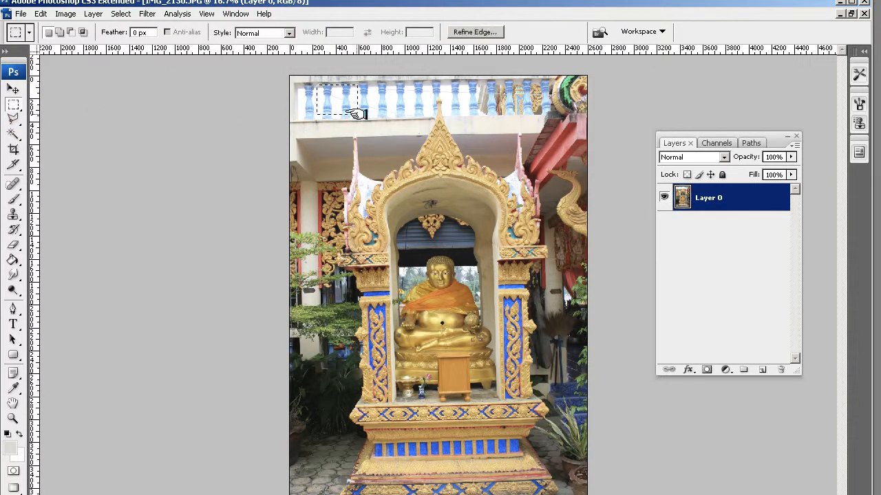
pyautogui.moveTo(424, 144)
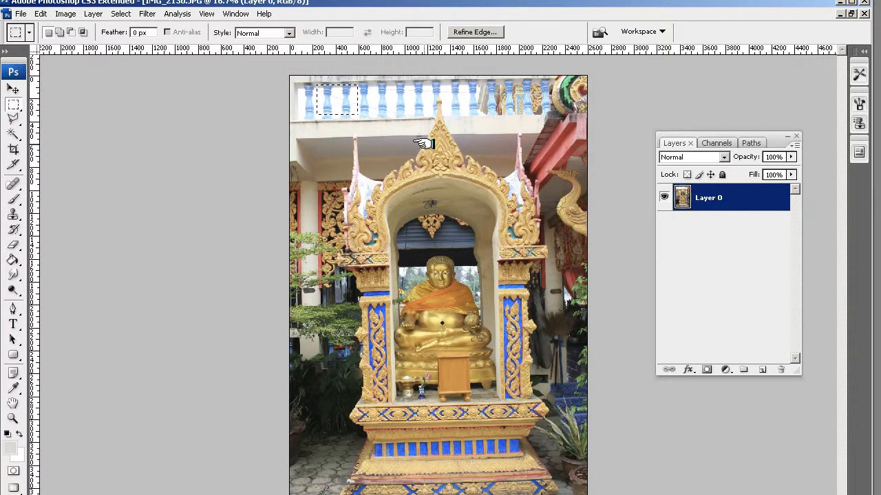
pyautogui.press('Delete')
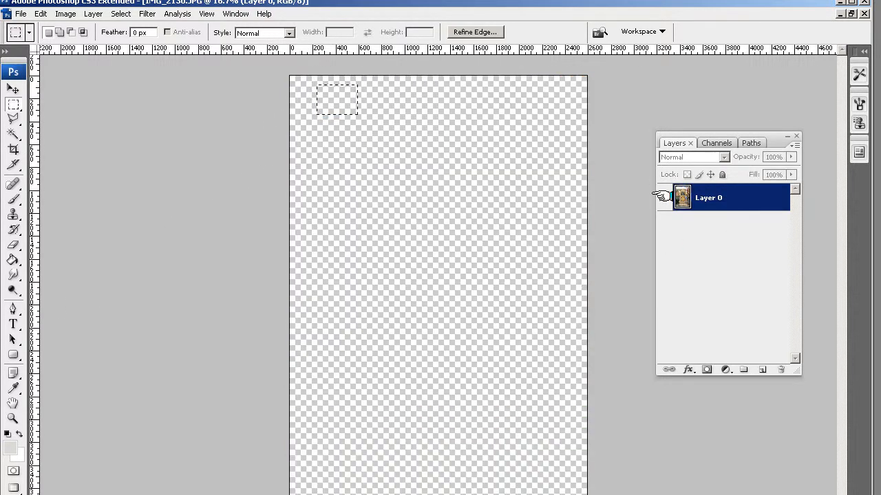
pyautogui.click(663, 195)
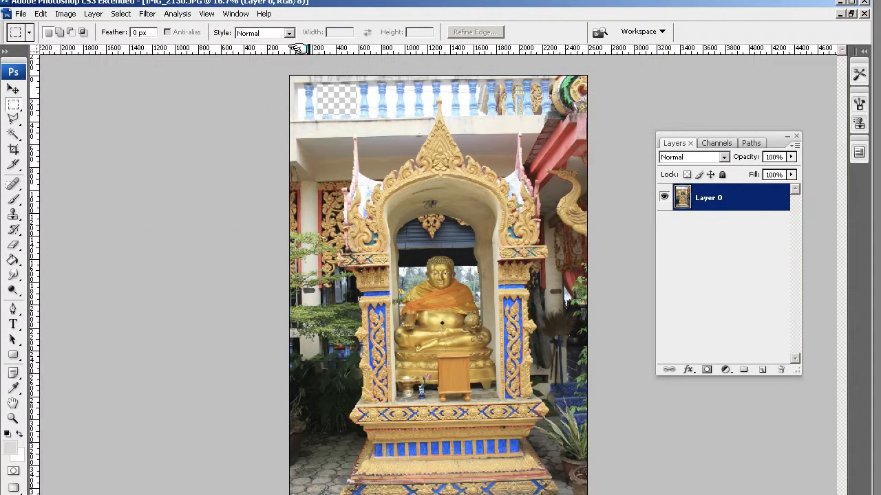
pyautogui.click(207, 14)
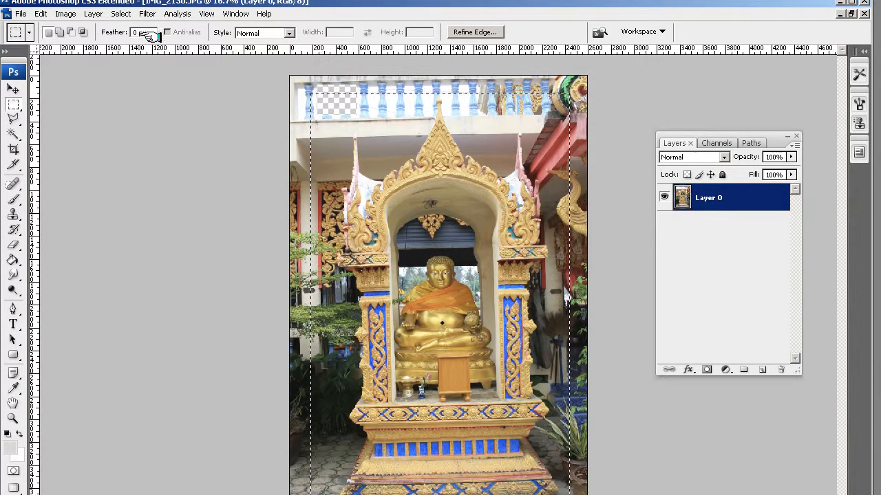
# Step: Start Free Transform on the shrine selection via the Edit menu, then return to the lasso tools
pyautogui.click(42, 14)
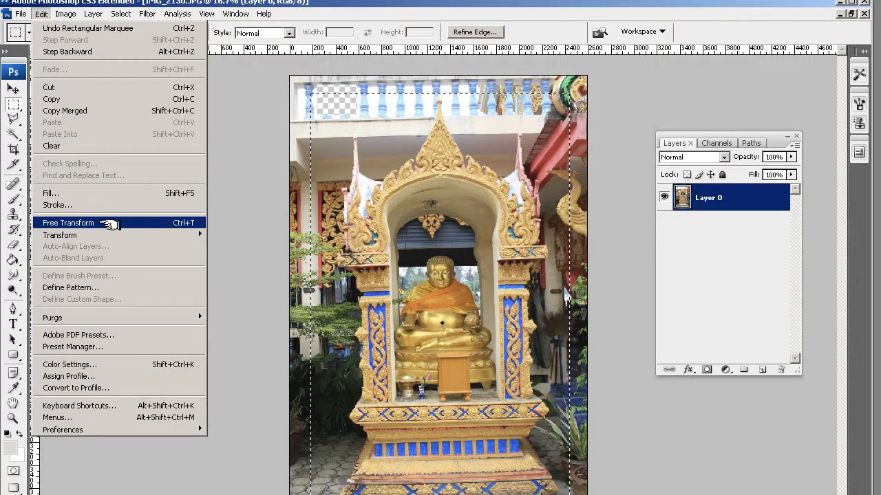
pyautogui.click(67, 223)
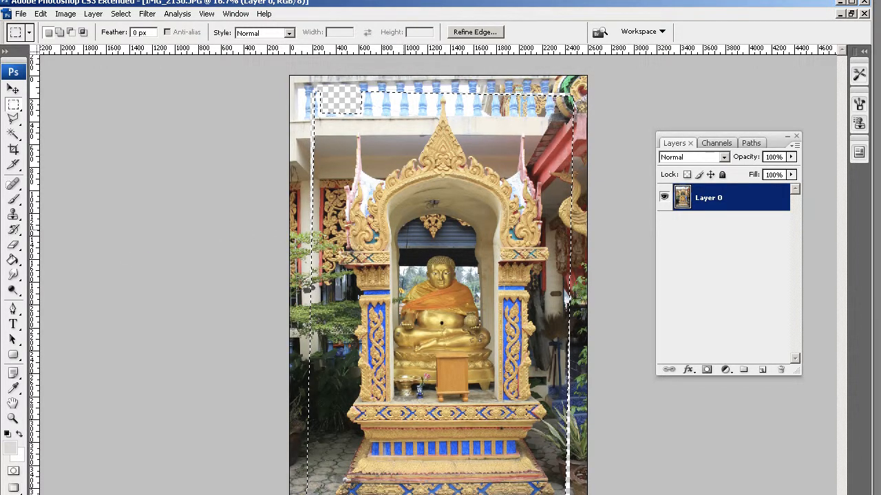
pyautogui.click(12, 115)
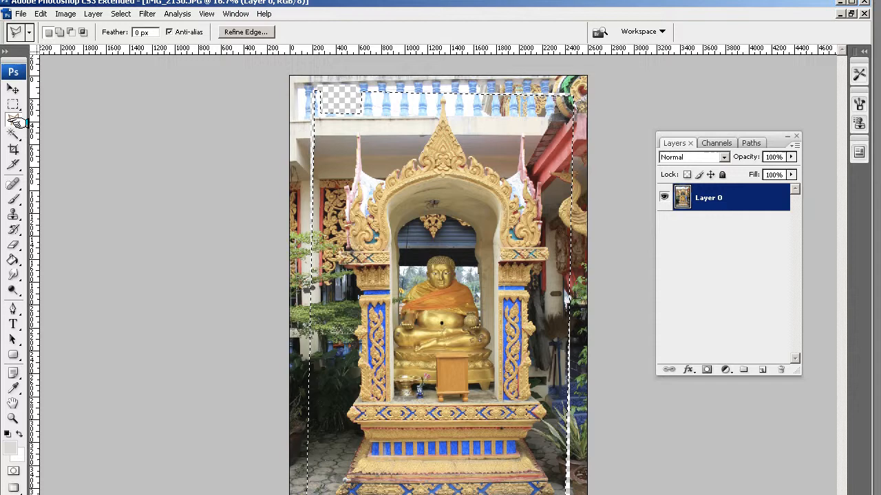
pyautogui.moveTo(12, 121)
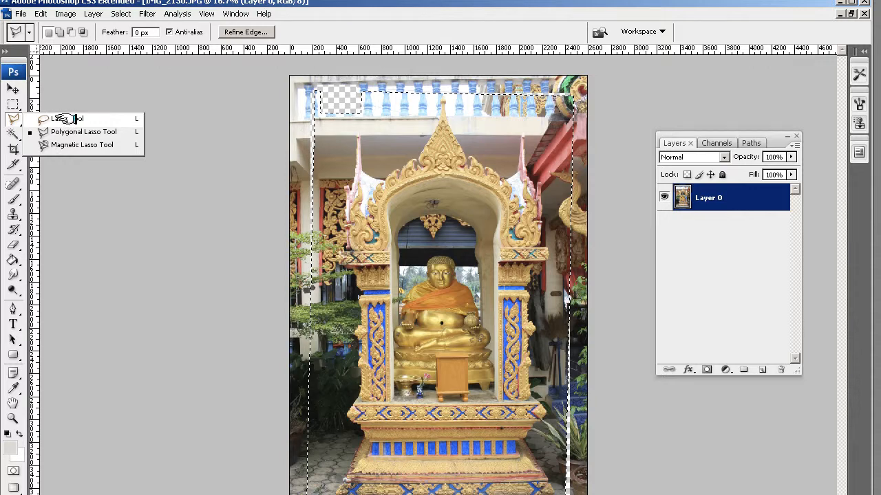
# Step: Set lasso feathering to 1 px and switch to the Polygonal Lasso for straight-edge outlining
pyautogui.click(66, 118)
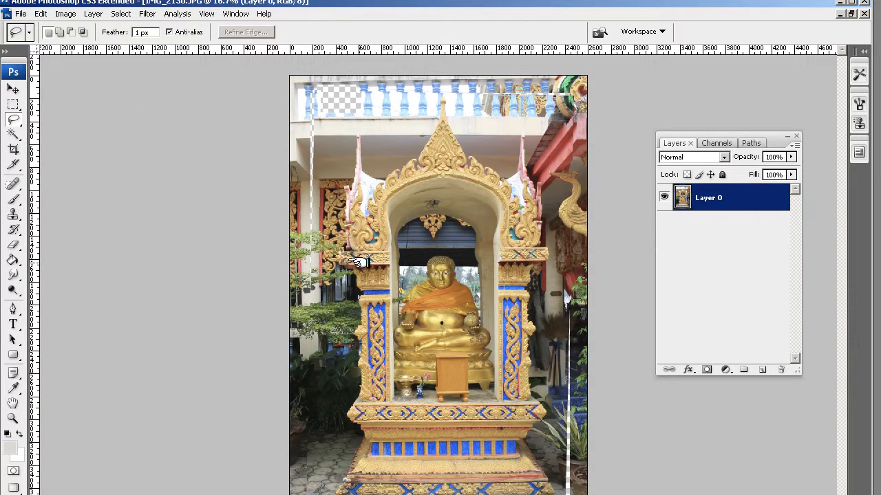
pyautogui.moveTo(358, 261); pyautogui.dragTo(331, 282)
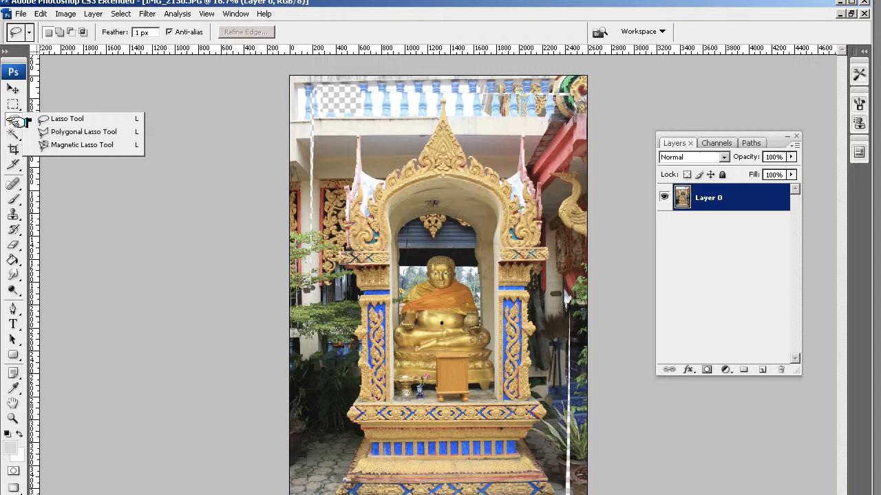
pyautogui.click(66, 118)
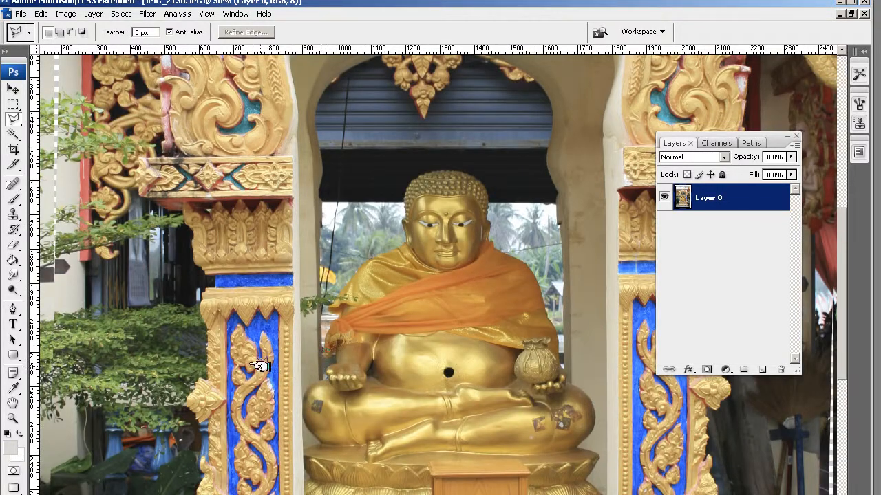
pyautogui.moveTo(260, 409)
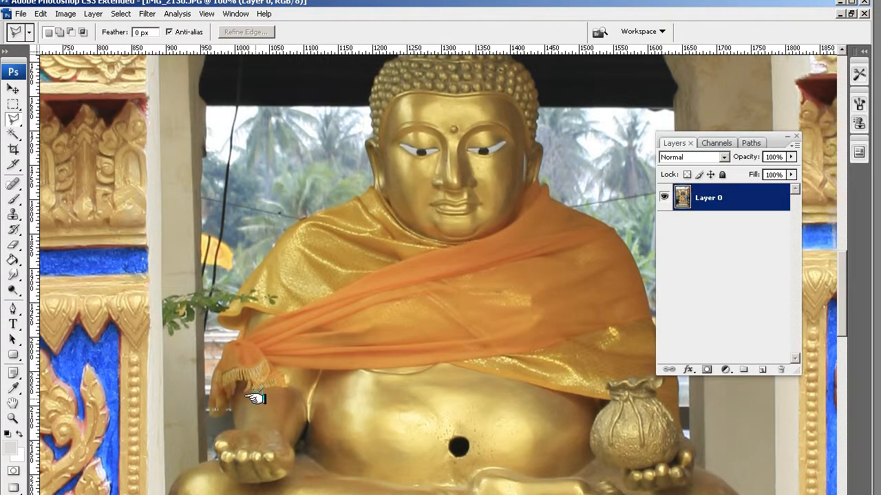
# Step: Trace outline points along the left pillar's edge and top corner, then fit the whole photo in view
pyautogui.moveTo(254, 397); pyautogui.dragTo(239, 443)
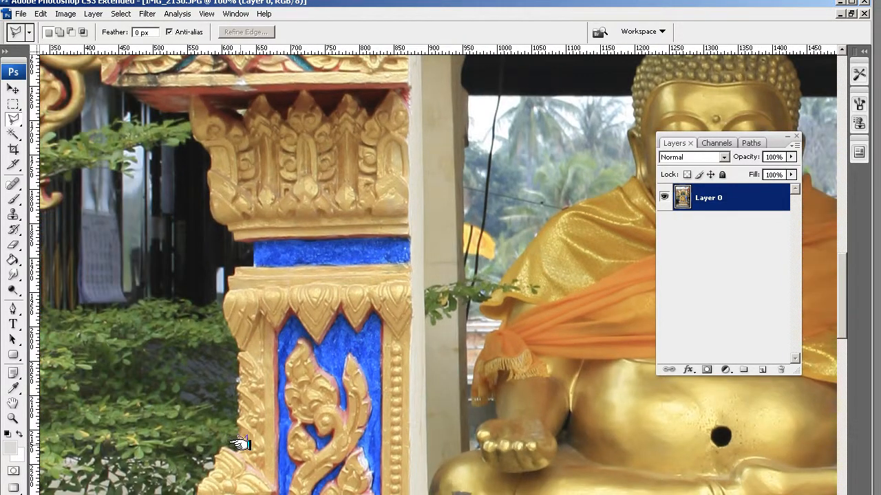
pyautogui.moveTo(237, 391)
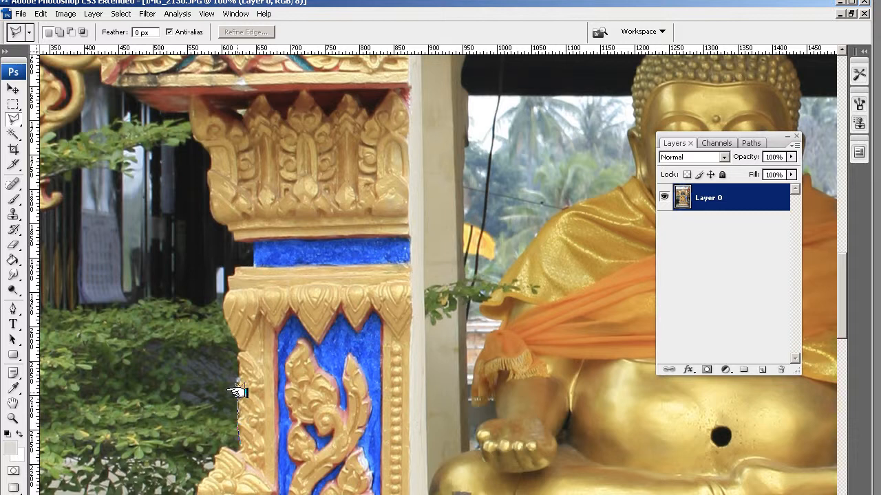
pyautogui.moveTo(237, 352)
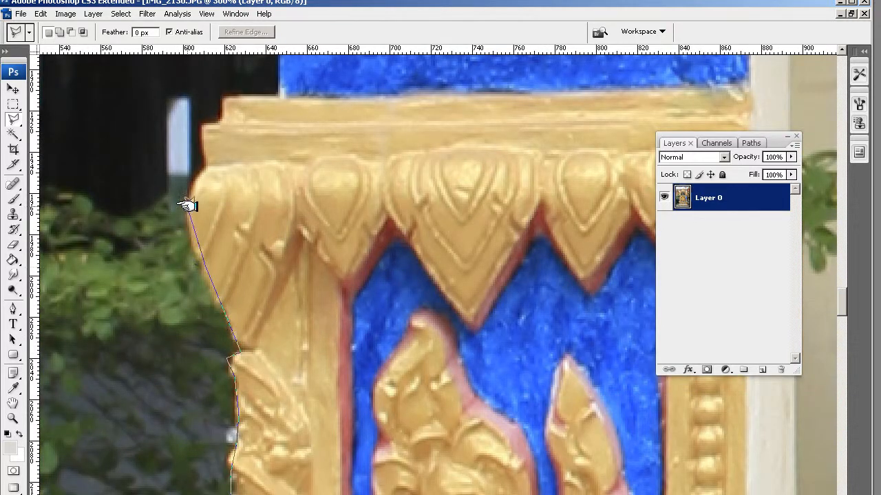
pyautogui.click(220, 122)
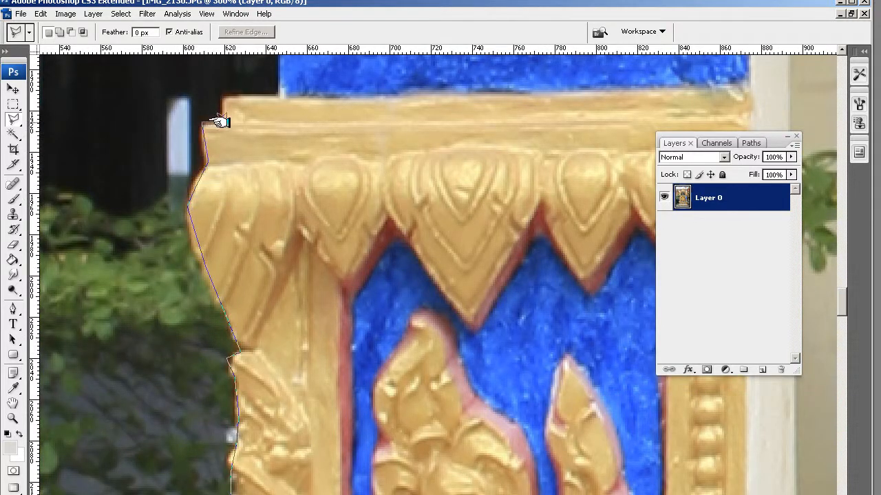
pyautogui.click(275, 95)
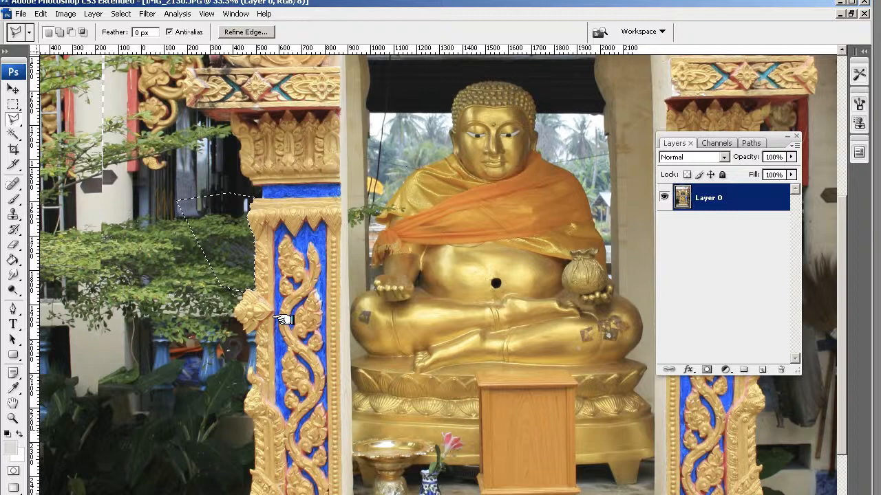
pyautogui.press('ctrl+minus')
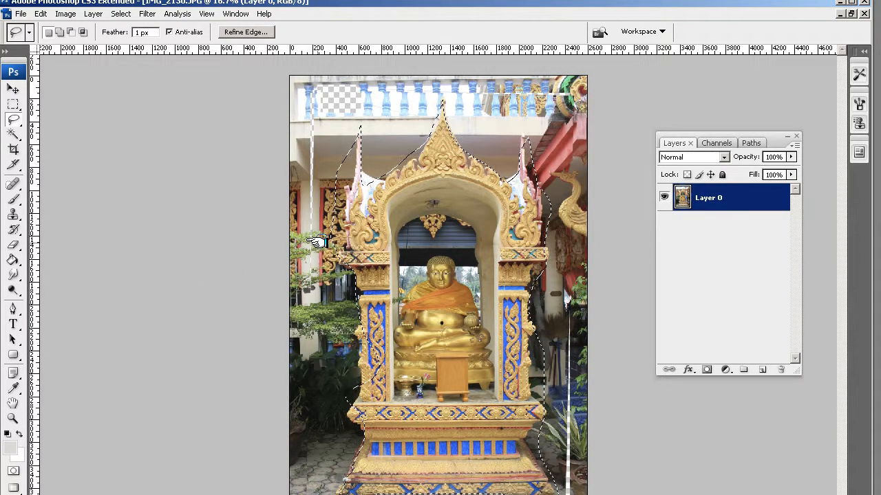
# Step: Delete the selected pixels and invert the selection to cover the background around the shrine
pyautogui.press('Delete')
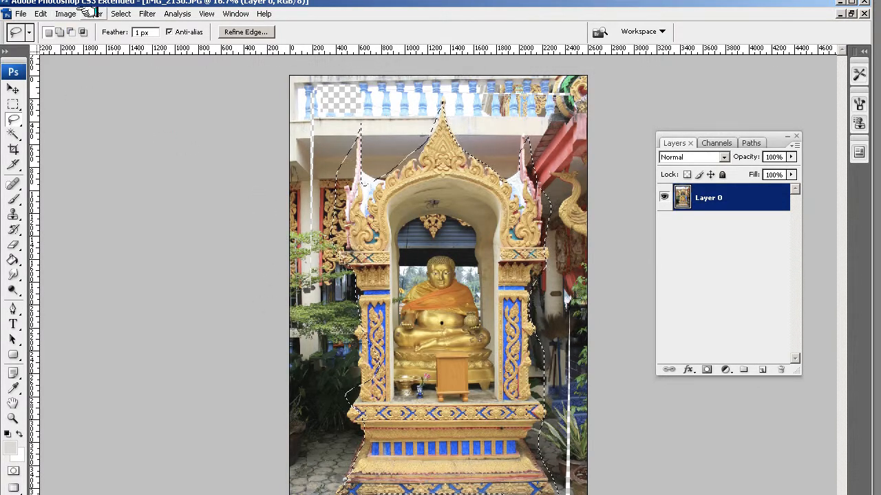
pyautogui.click(121, 13)
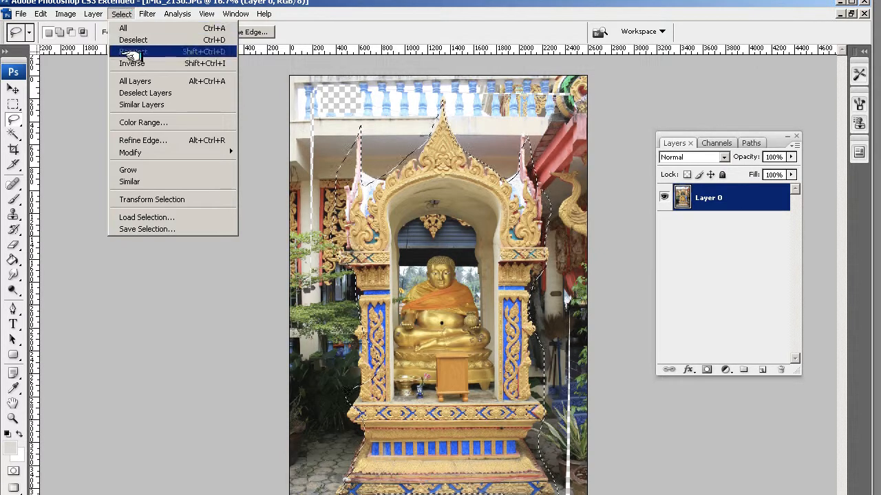
pyautogui.click(132, 64)
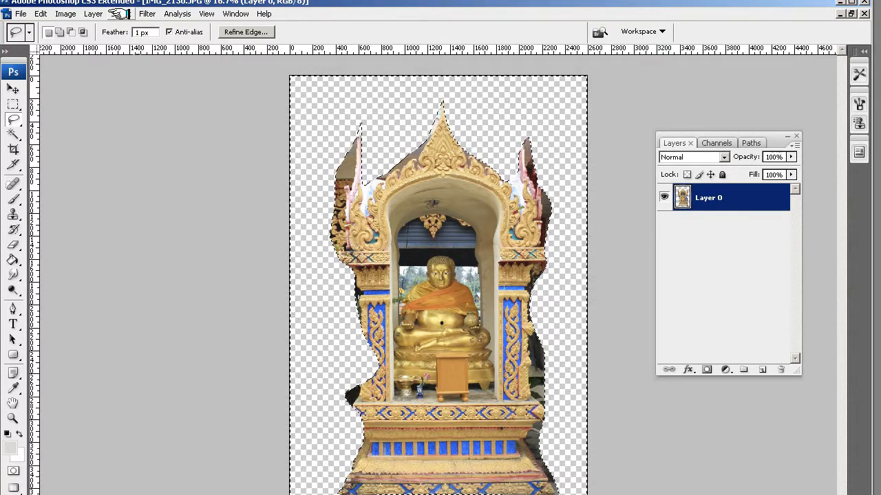
# Step: Feather the selection around the shrine with a 3 pixel radius via Select > Modify > Feather
pyautogui.click(121, 14)
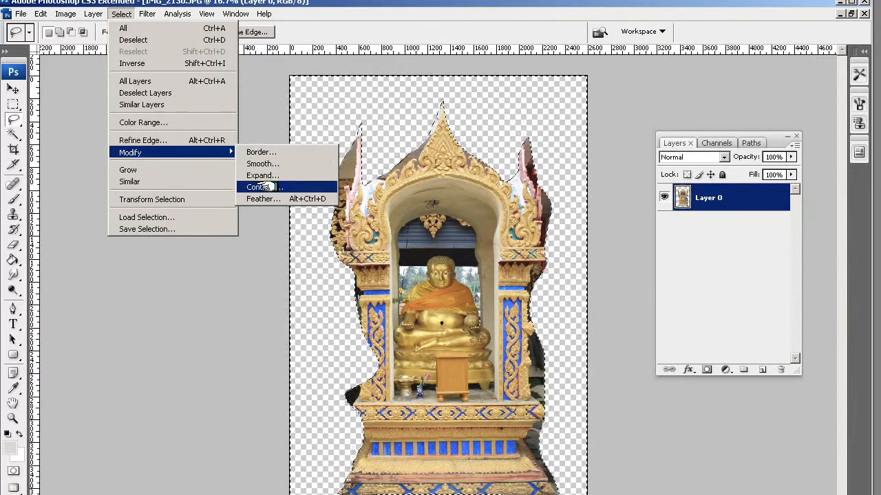
pyautogui.click(263, 198)
pyautogui.write('3')
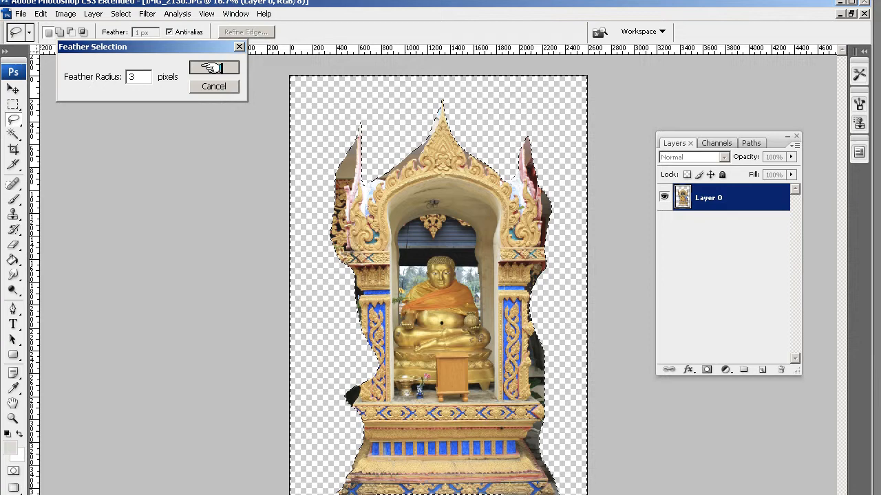
pyautogui.click(215, 67)
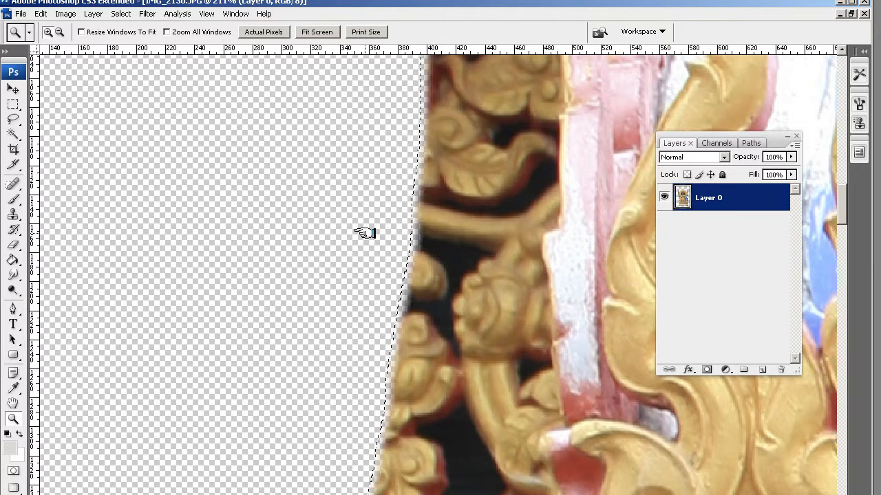
pyautogui.moveTo(740, 144)
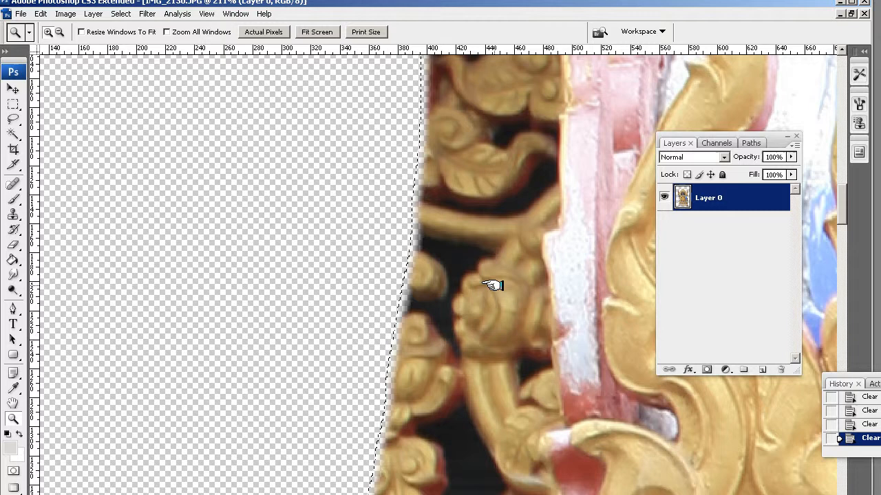
pyautogui.moveTo(368, 289)
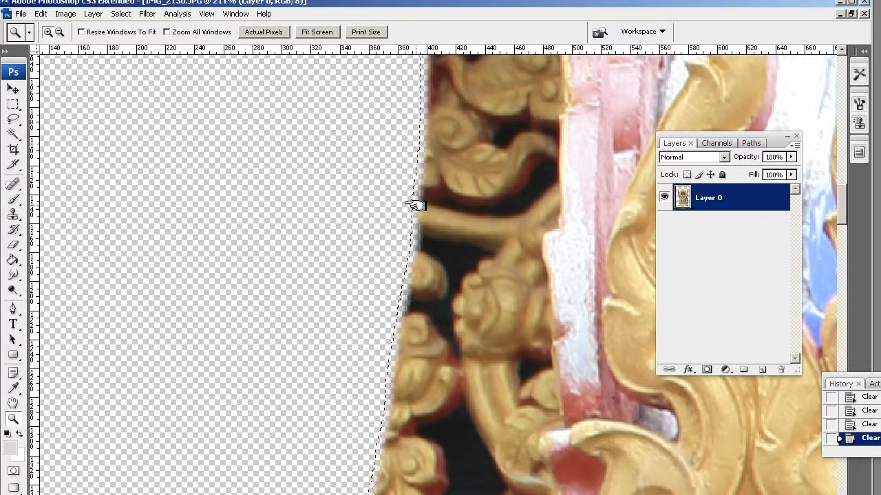
pyautogui.moveTo(213, 185)
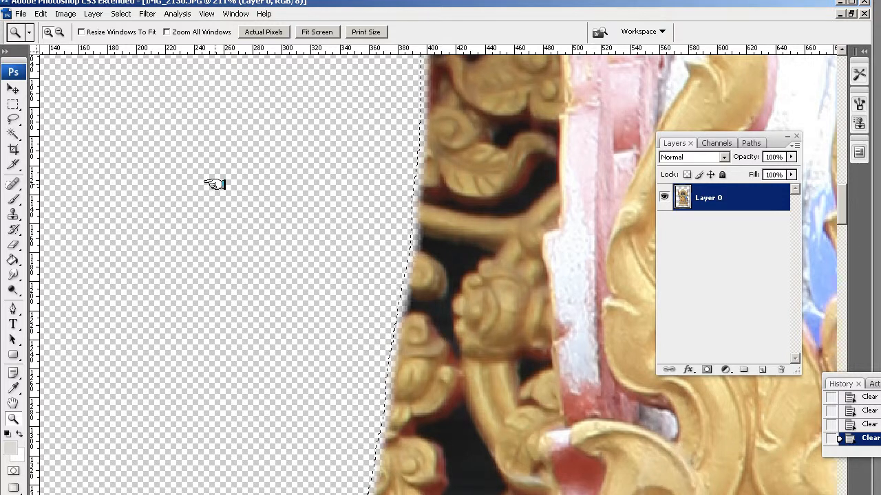
pyautogui.moveTo(176, 102)
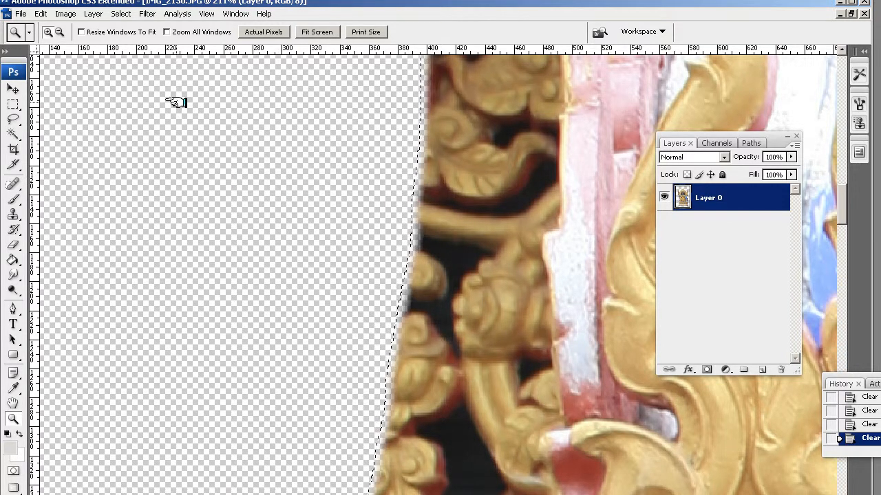